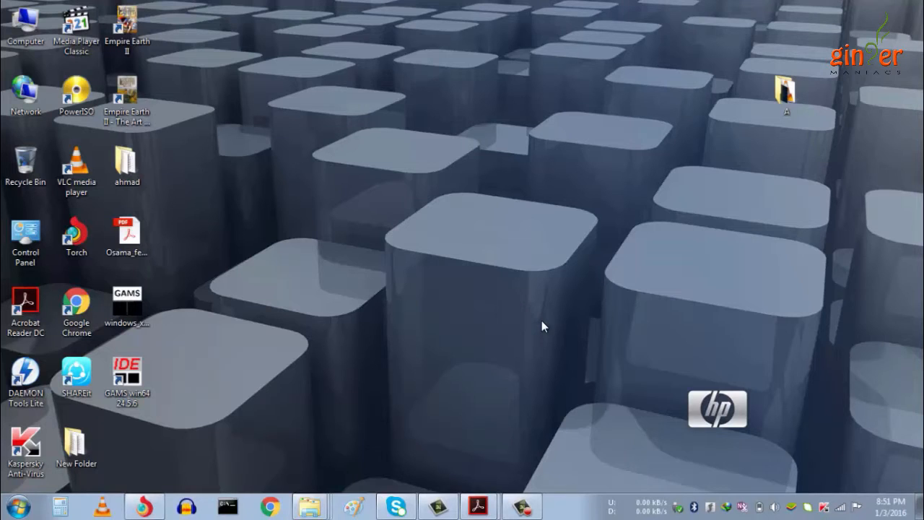
Step: Browse from Computer through Local Disk (C:) into Program Files (x86)
left_click(76, 29)
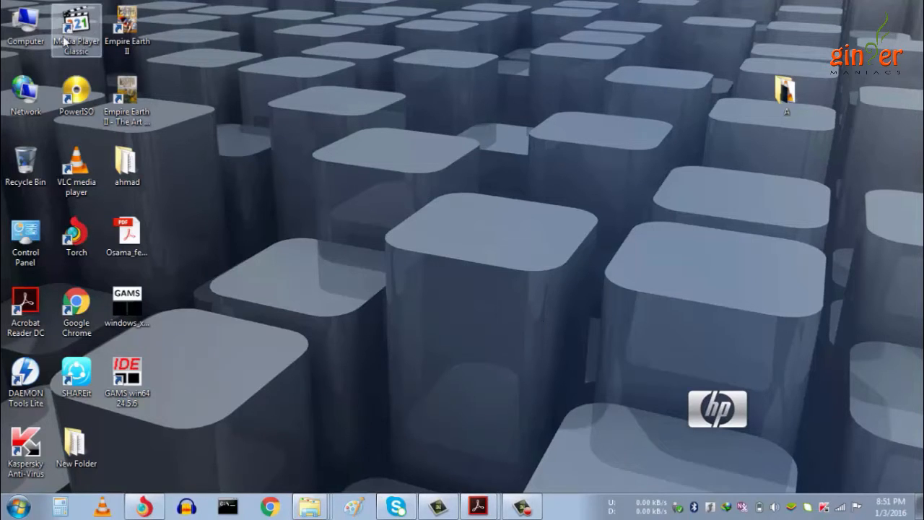
double_click(26, 26)
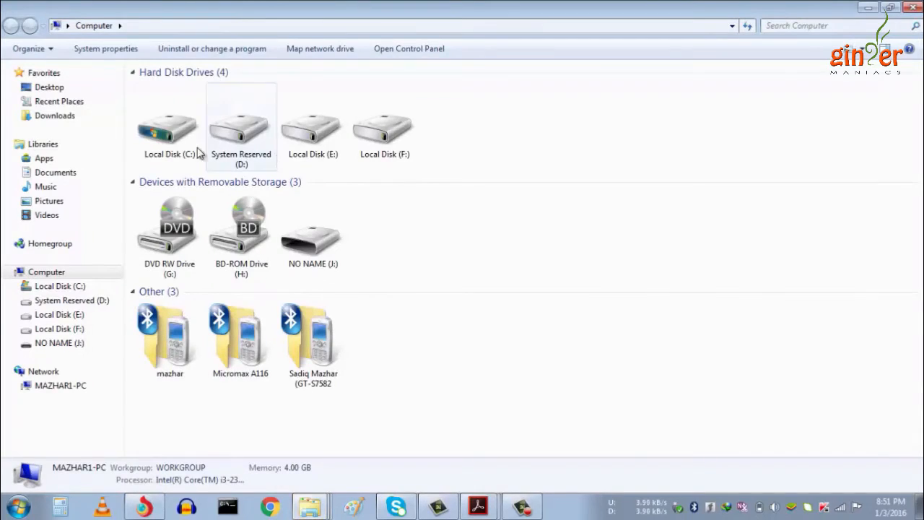
double_click(167, 127)
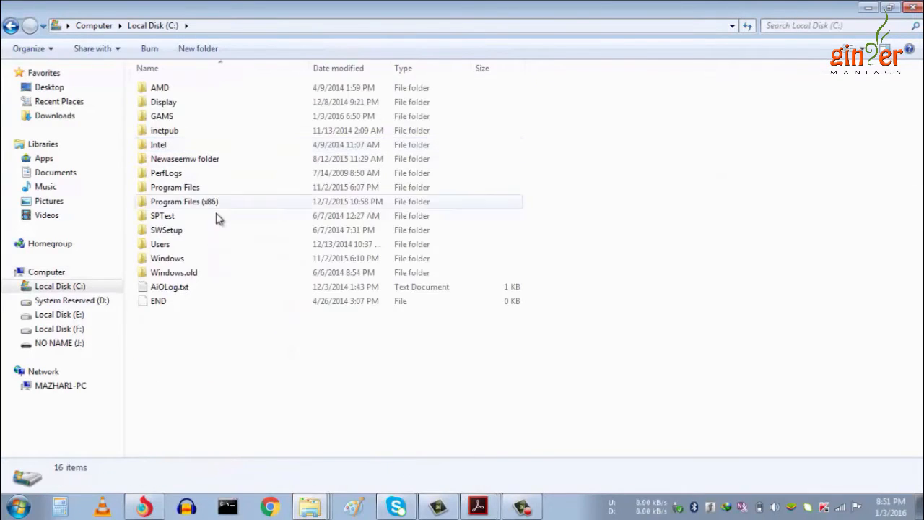
double_click(184, 201)
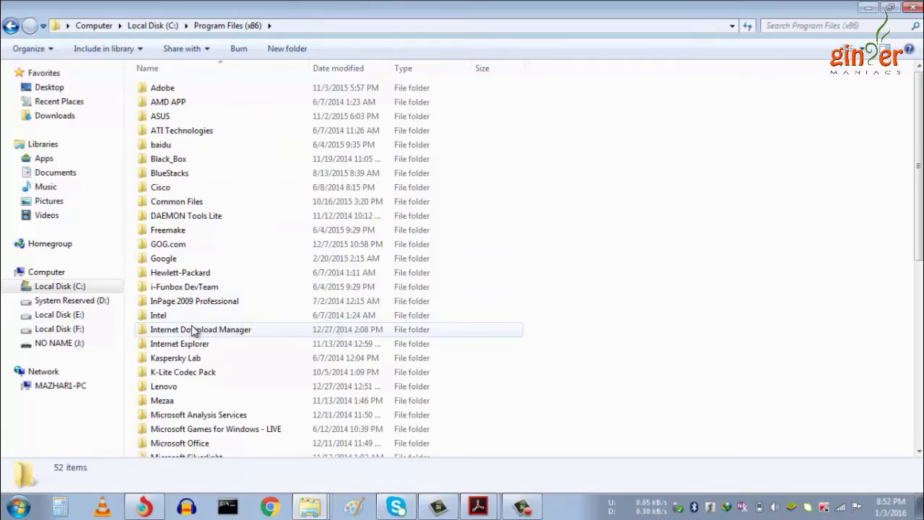
Step: Copy idmBroker.exe within the Internet Download Manager folder, granting administrator permission
double_click(201, 329)
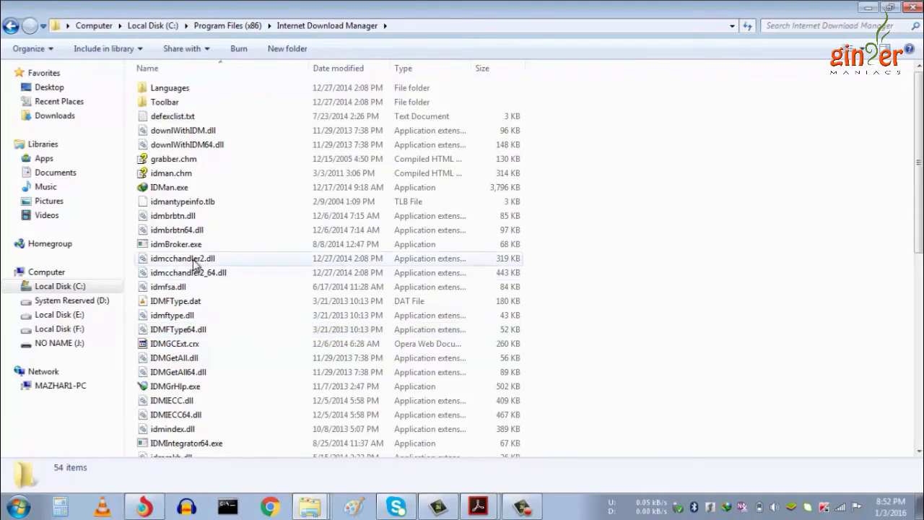
left_click(176, 243)
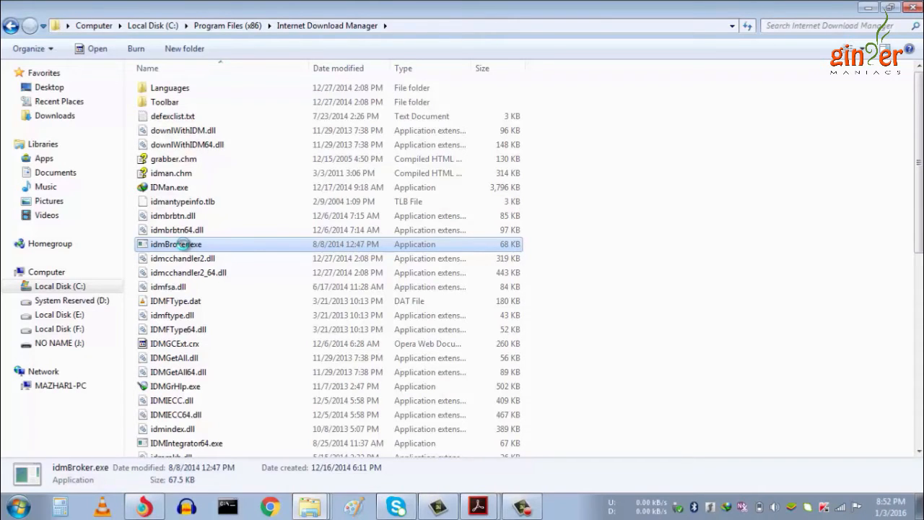
right_click(176, 244)
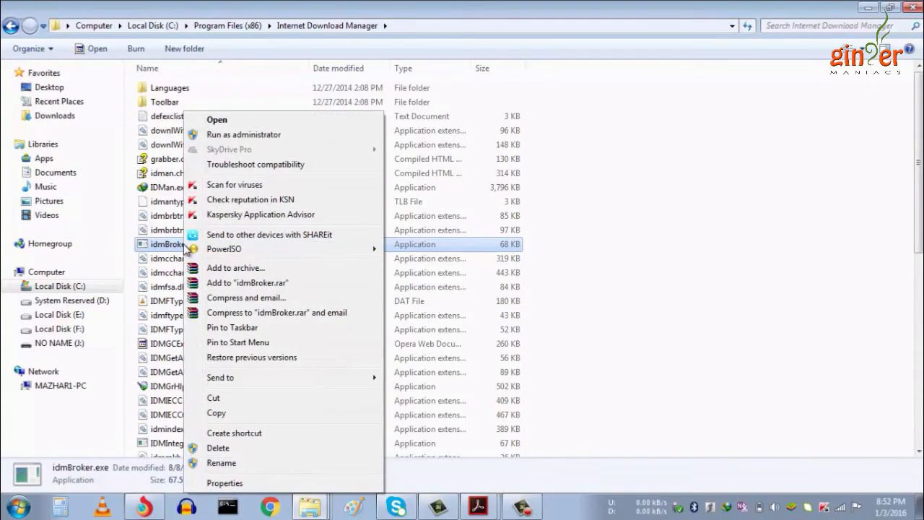
mouse_move(231, 395)
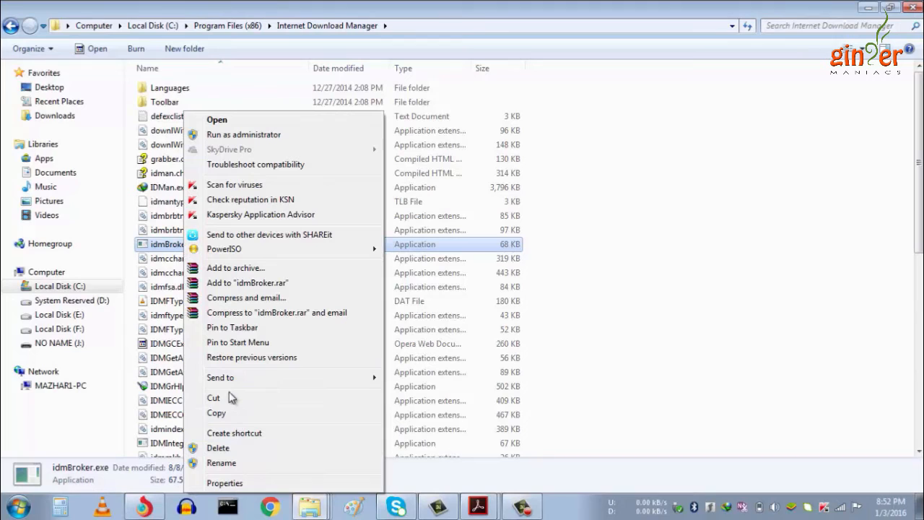
left_click(698, 242)
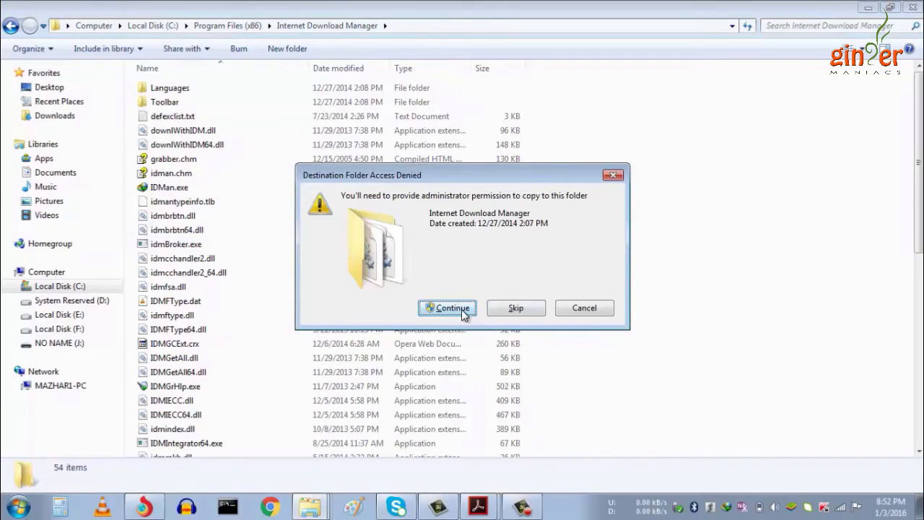
left_click(447, 307)
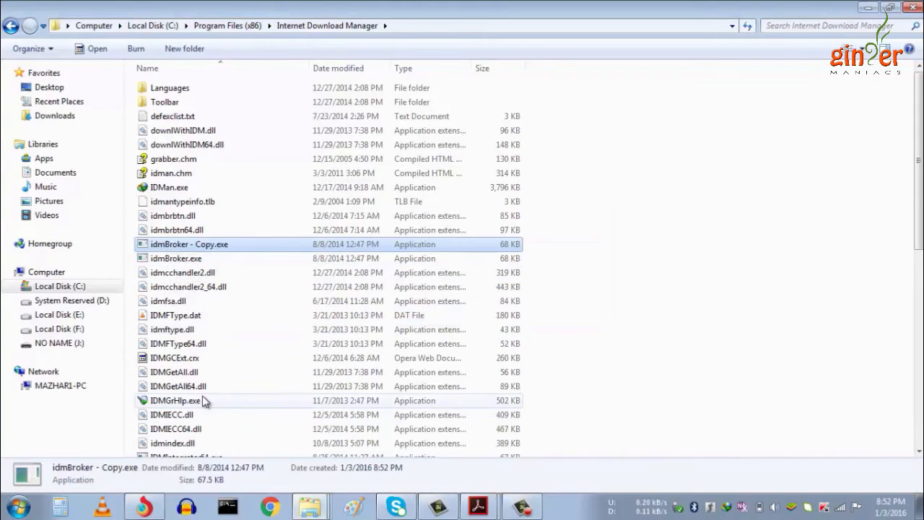
Step: Delete IDMGrHlp.exe after abandoning a rename attempt
right_click(175, 400)
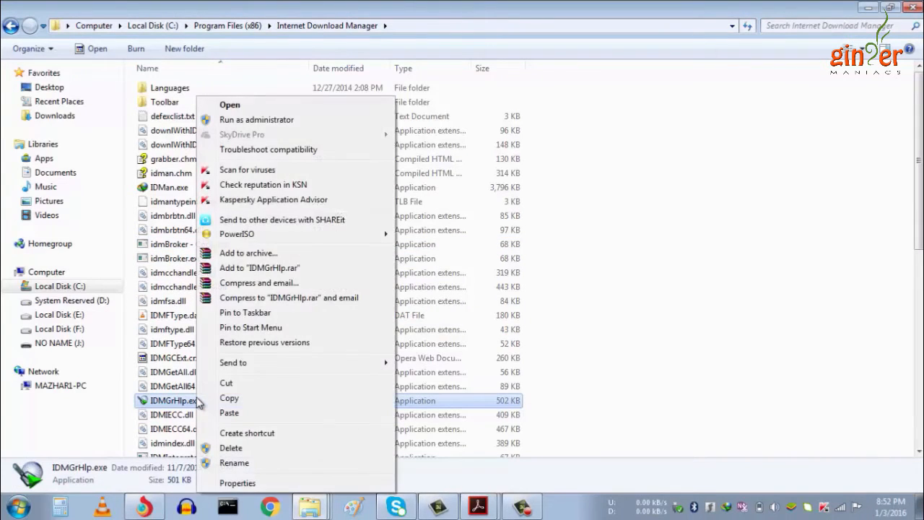
left_click(234, 462)
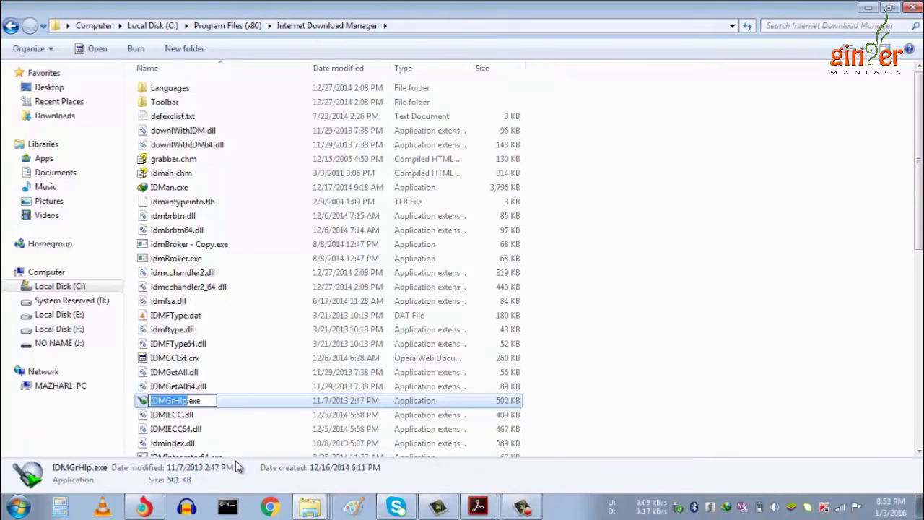
mouse_move(664, 381)
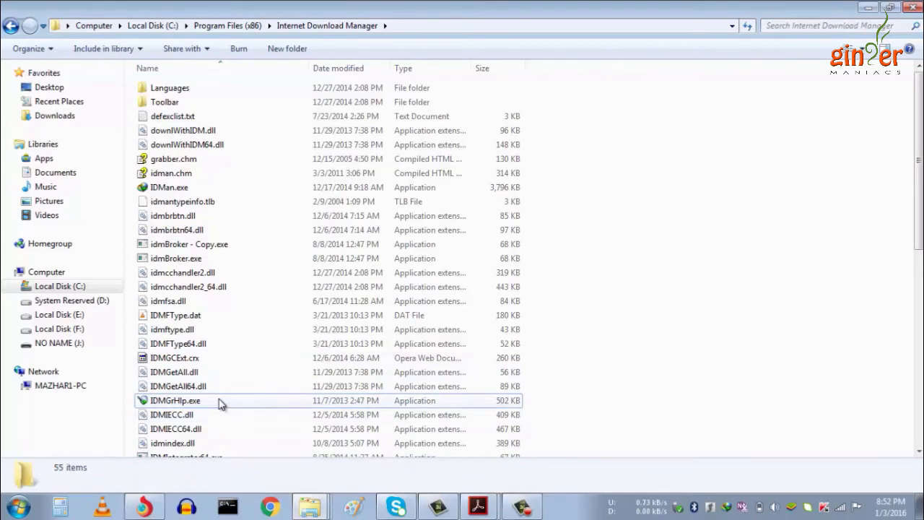
right_click(175, 399)
type("IDMGrHlp")
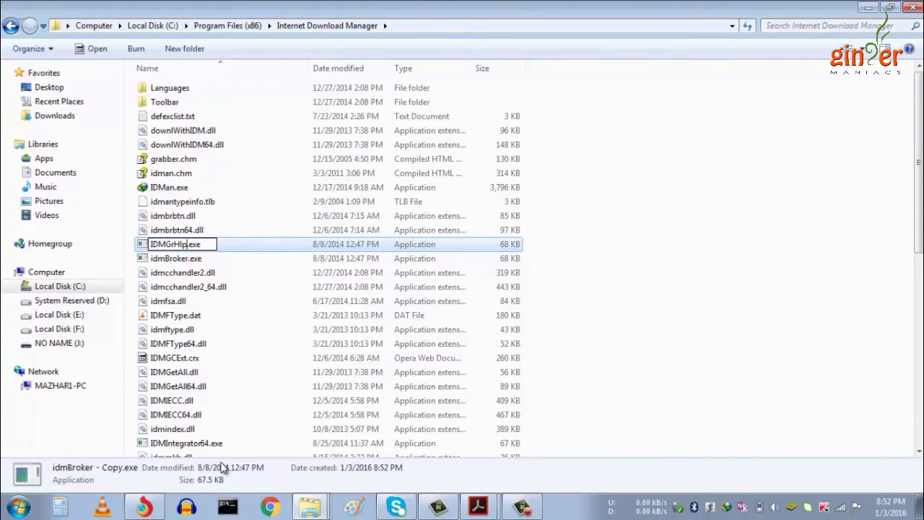
mouse_move(735, 361)
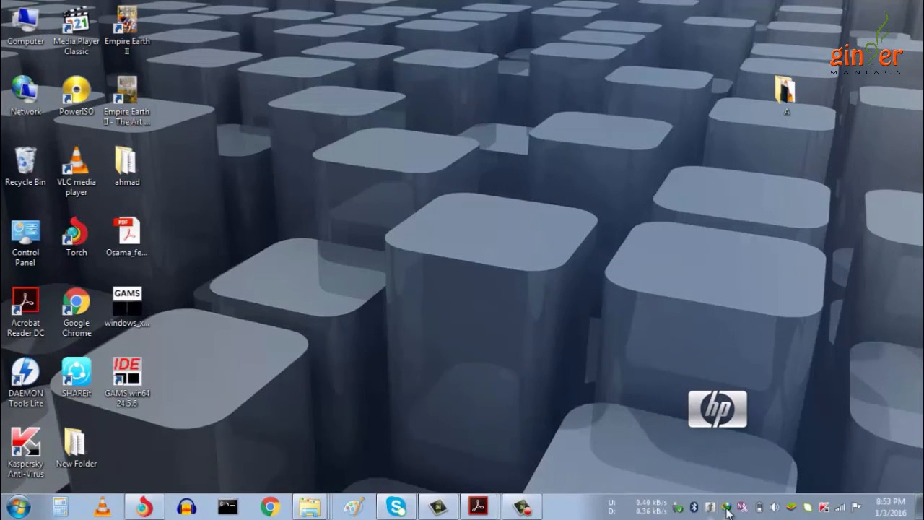
Step: Open the IDM tray icon's menu showing Exit and About IDManager
right_click(728, 506)
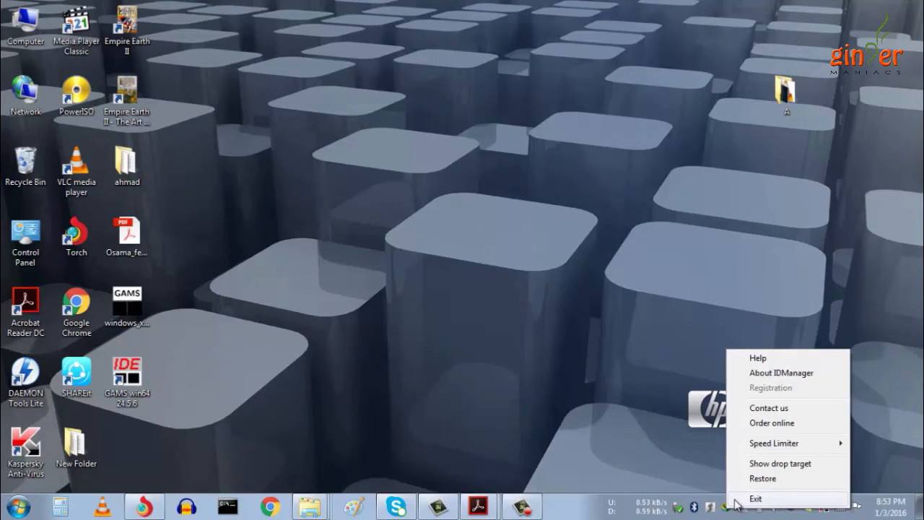